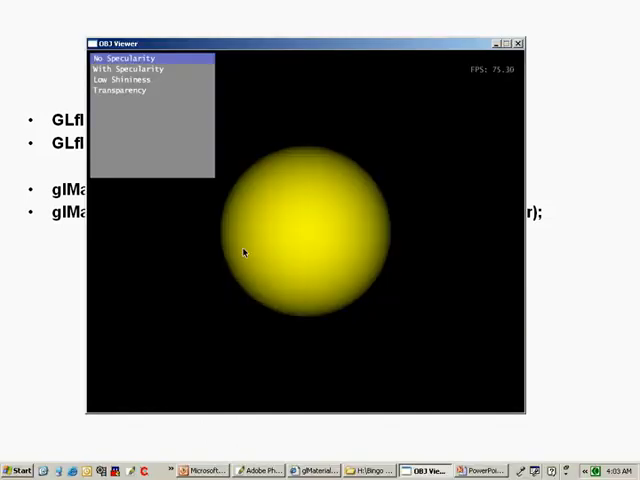
pyautogui.moveTo(476, 324)
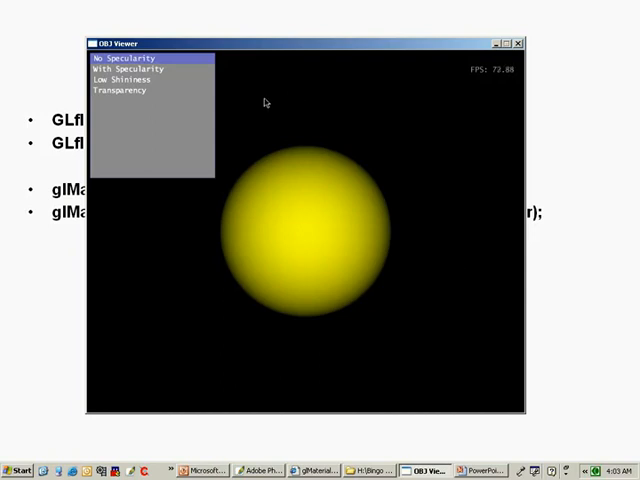
pyautogui.moveTo(262, 98)
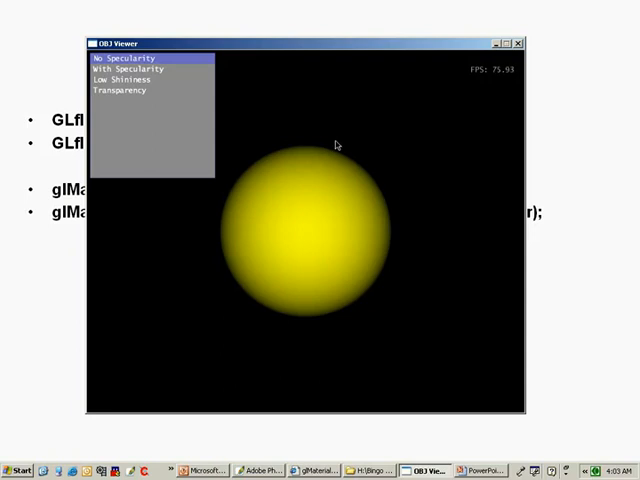
pyautogui.moveTo(416, 240)
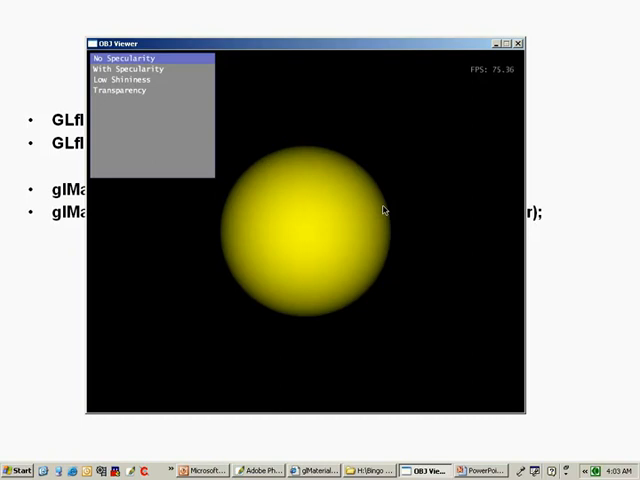
pyautogui.moveTo(380, 292)
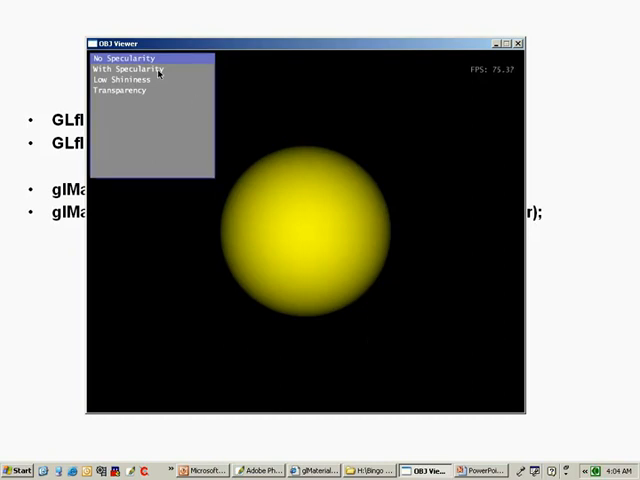
pyautogui.moveTo(52, 52)
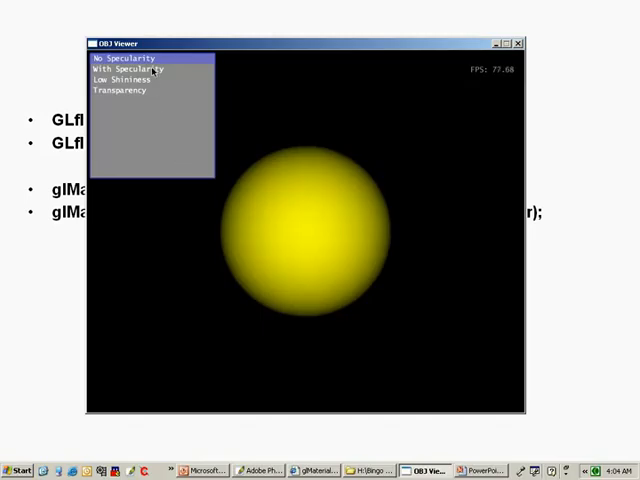
# Apply the 'With Specularity' preset so the yellow sphere shows a bright highlight
pyautogui.click(130, 68)
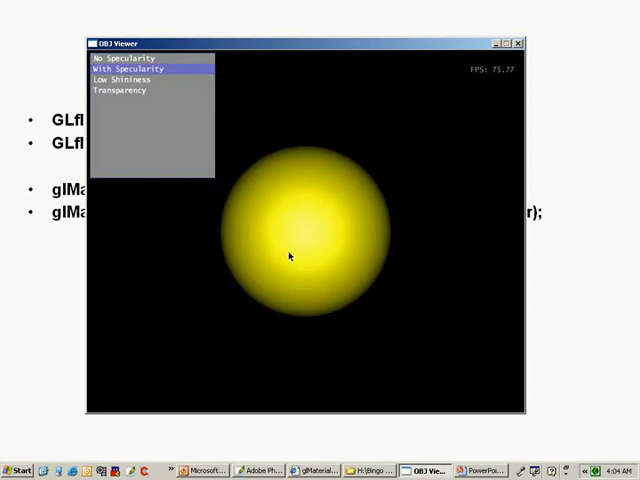
pyautogui.moveTo(316, 258)
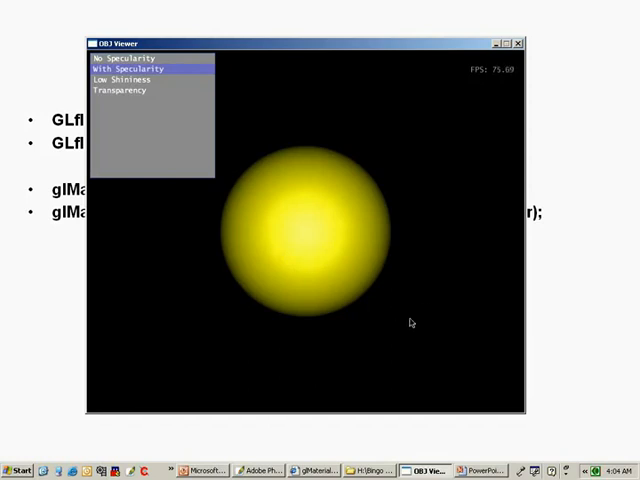
pyautogui.moveTo(368, 346)
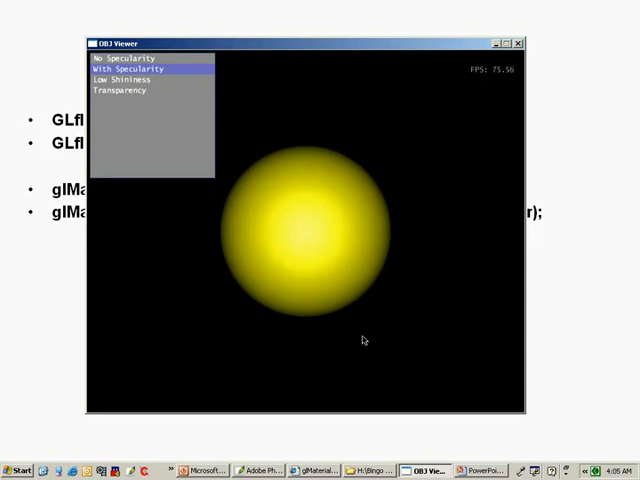
pyautogui.moveTo(346, 328)
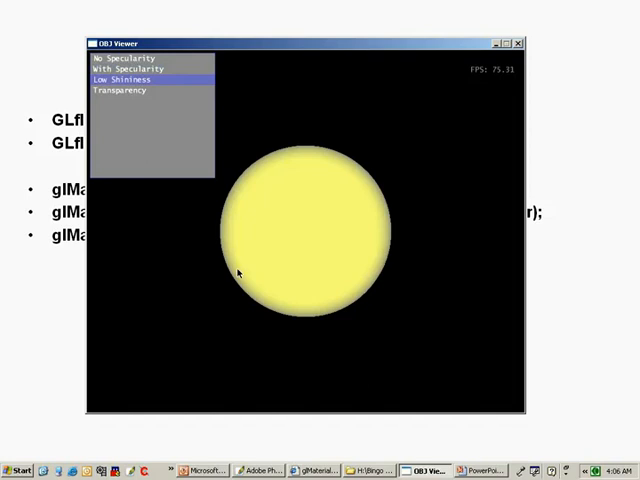
pyautogui.moveTo(284, 160)
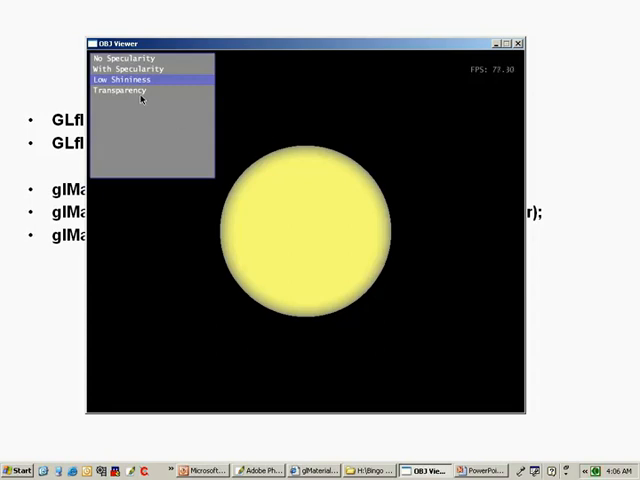
# Apply the 'Transparency' preset so the yellow sphere appears dim and translucent
pyautogui.click(120, 90)
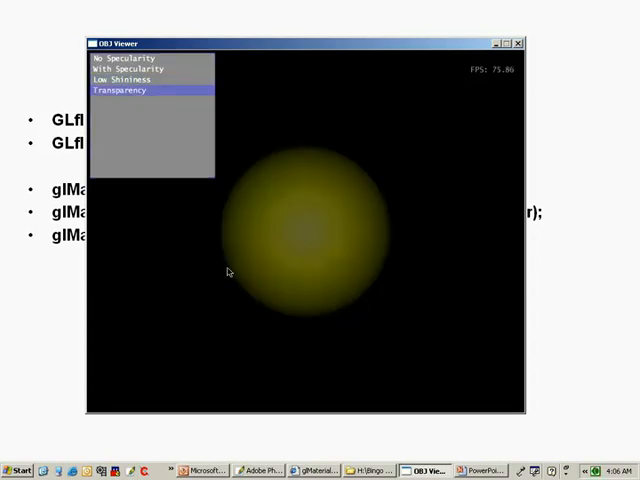